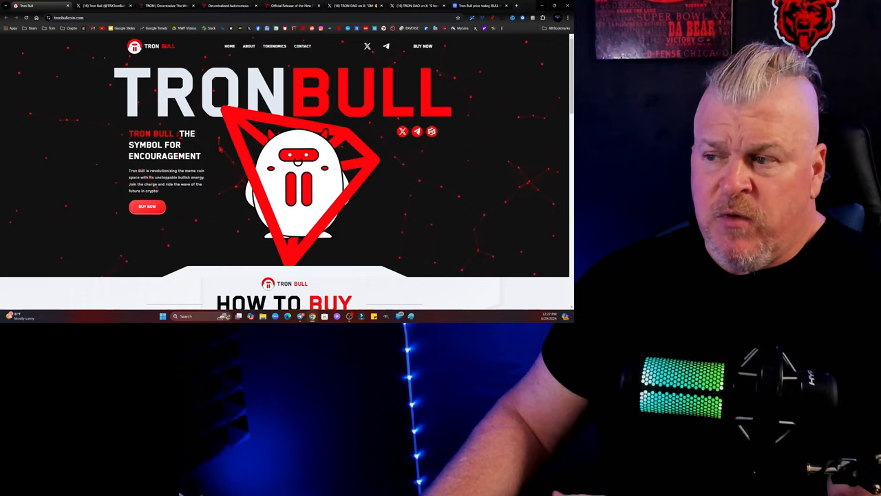
# Scroll the Tron Bull homepage past How to Buy, Buy It On and Tokenomics to Contact Us.
pyautogui.scroll(-3)
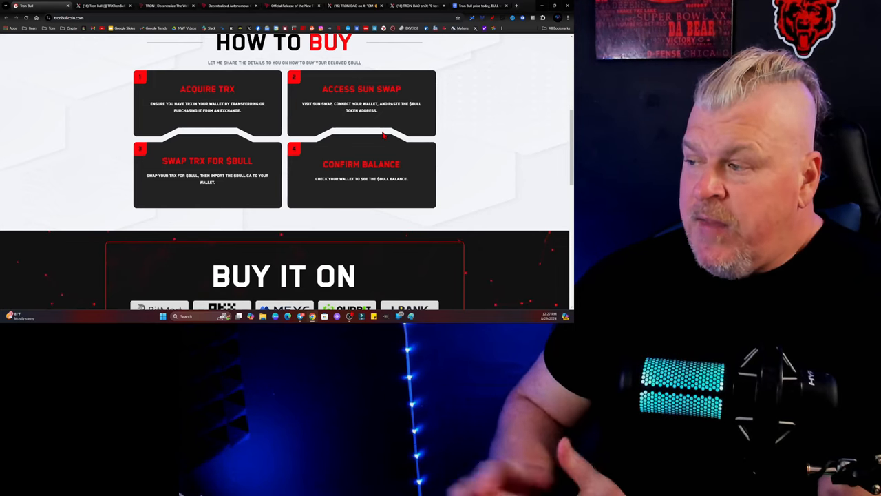
pyautogui.scroll(-3)
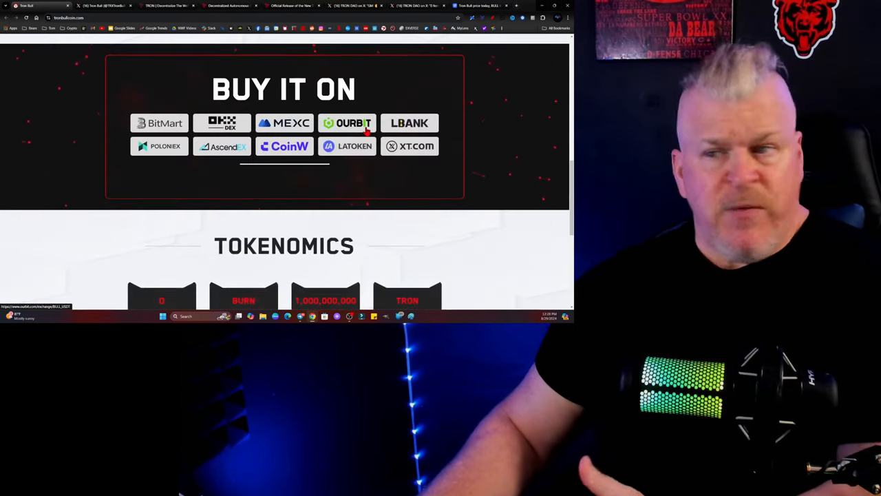
pyautogui.scroll(-3)
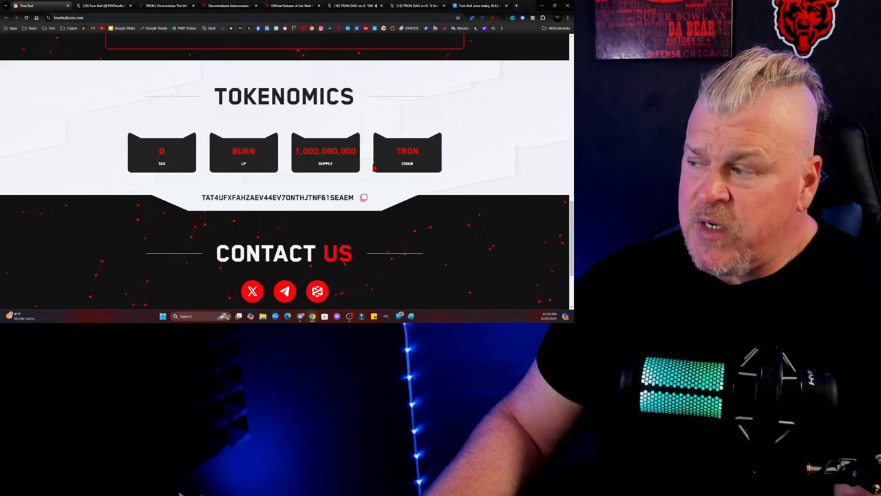
pyautogui.scroll(-3)
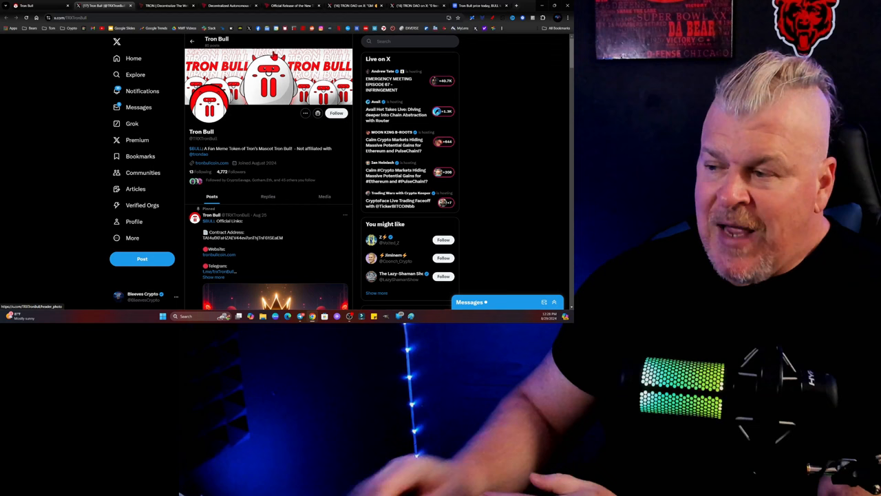
# Scroll past Tron Bull's pinned official-links post and recent X posts, then go to tron.network.
pyautogui.scroll(-3)
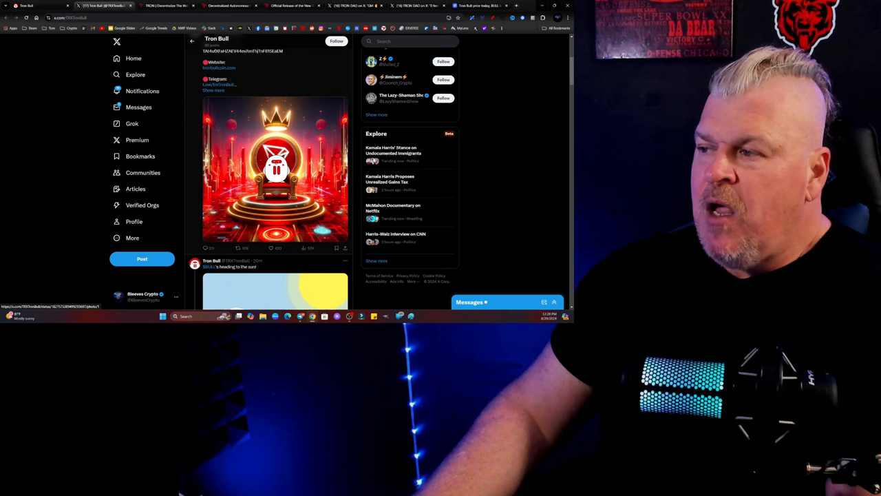
pyautogui.scroll(-3)
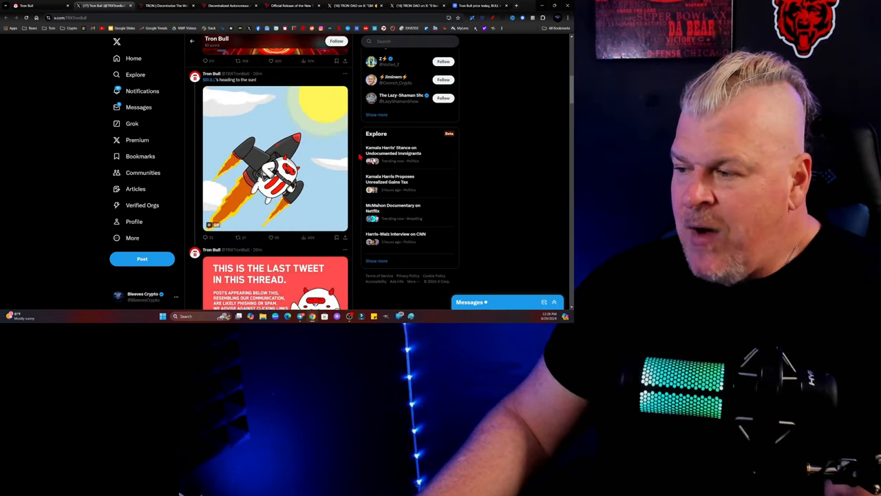
pyautogui.click(168, 5)
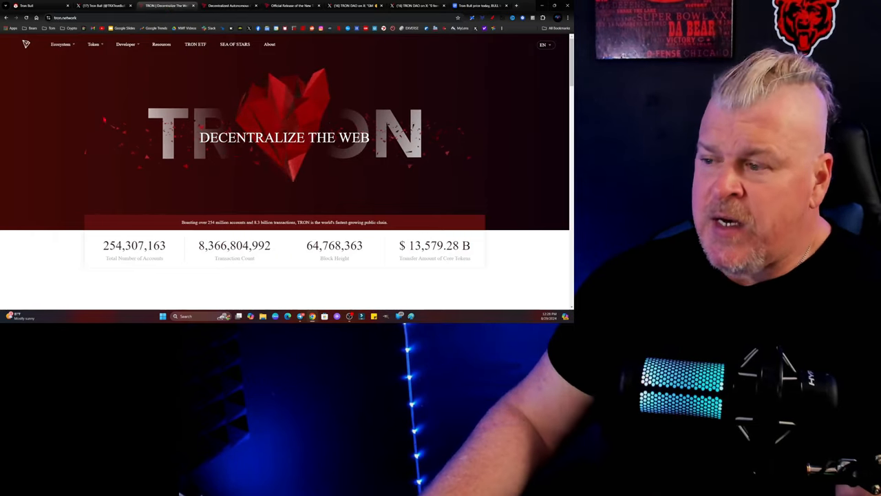
# Scroll the tron.network 'Decentralize the Web' homepage down to TRONPROTOCOL Features.
pyautogui.scroll(-3)
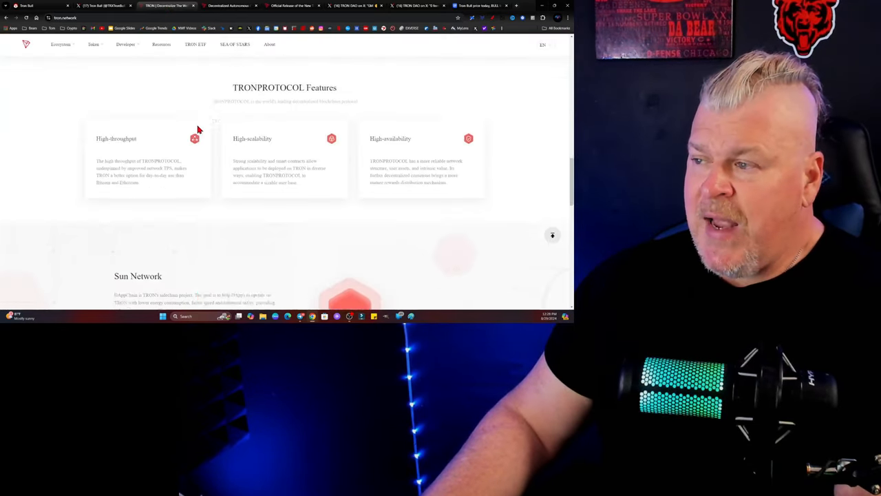
pyautogui.scroll(-3)
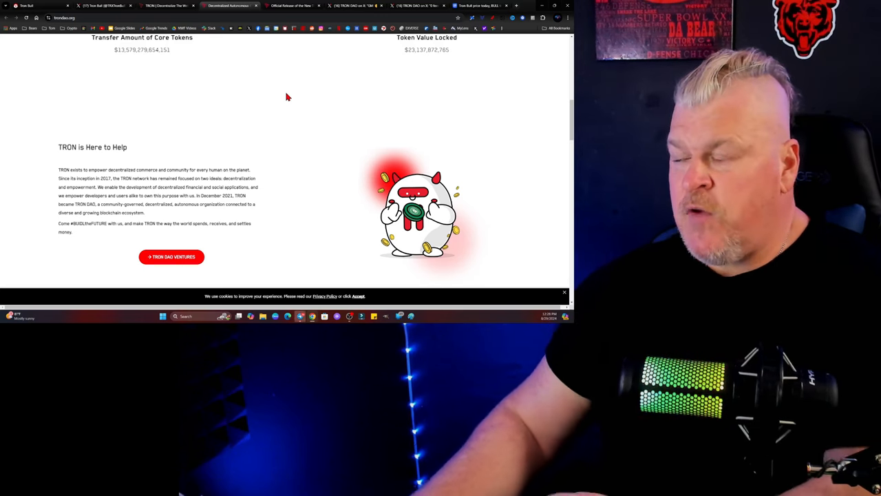
# Scroll trondao.org to 'TRON is Here to Help', then go to the TRON-BULL mascot article.
pyautogui.scroll(-3)
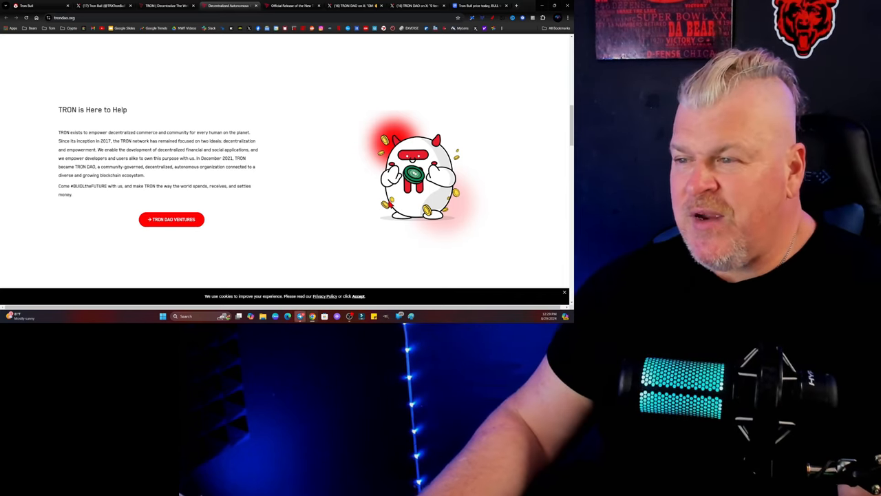
pyautogui.click(289, 6)
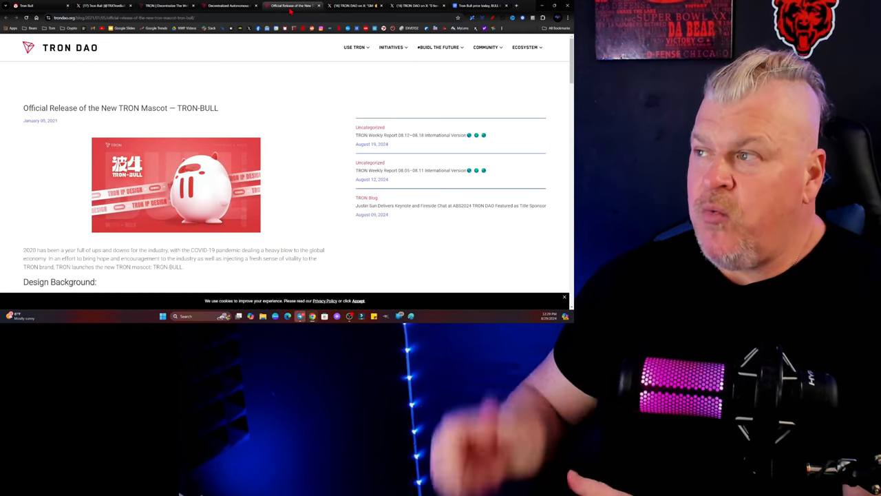
# View the 'Official Release of the New TRON Mascot' TRON-BULL blog post.
pyautogui.click(351, 6)
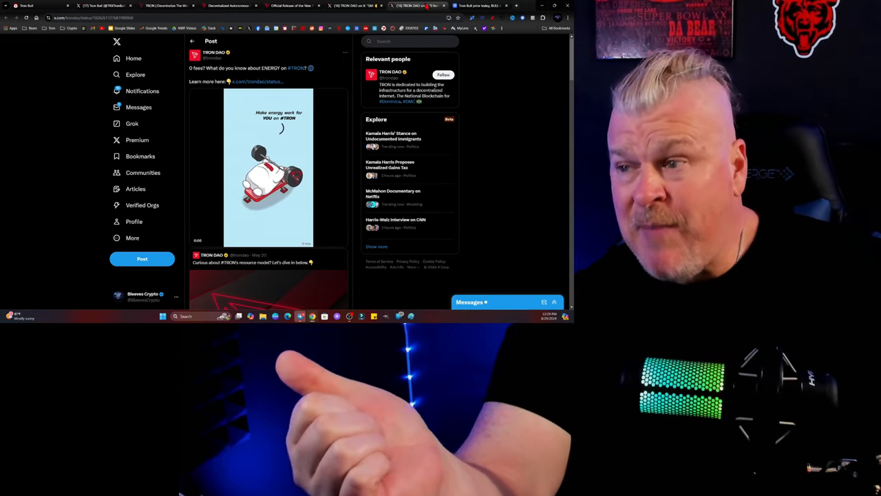
# Bring up Tron Bull's CoinMarketCap markets page listing exchanges and trading pairs.
pyautogui.click(481, 5)
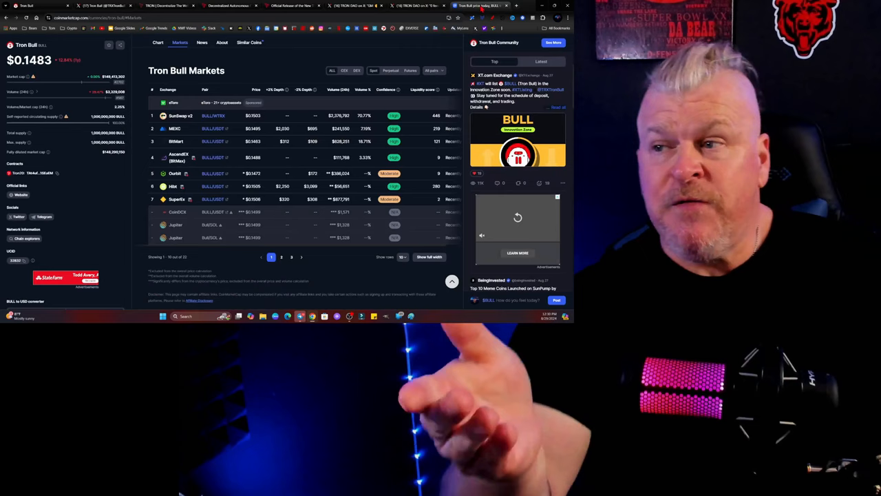